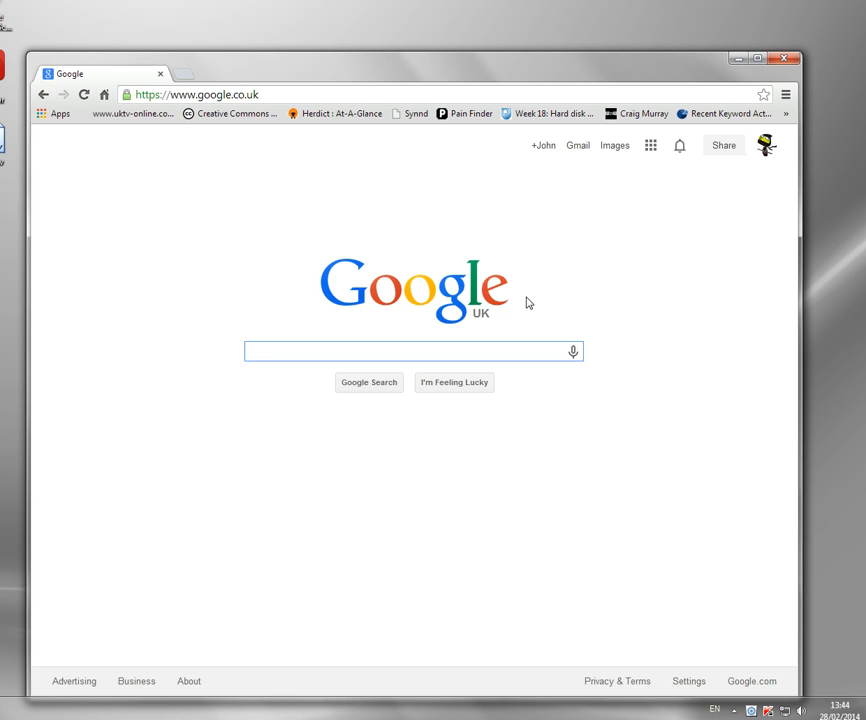
# - Dismiss the google.co.uk page in Chrome to get back to the desktop
pyautogui.click(410, 351)
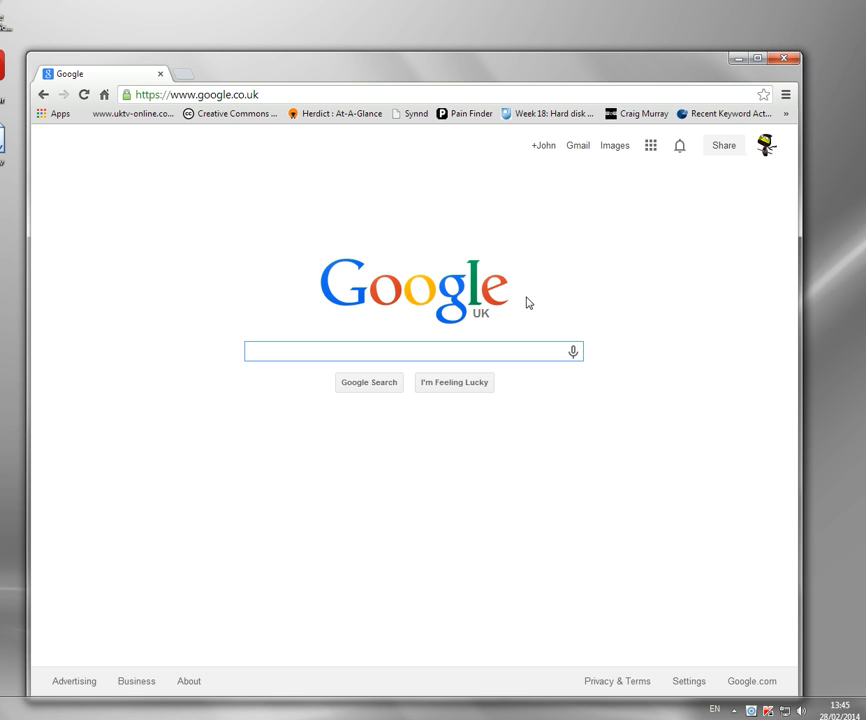
pyautogui.click(410, 351)
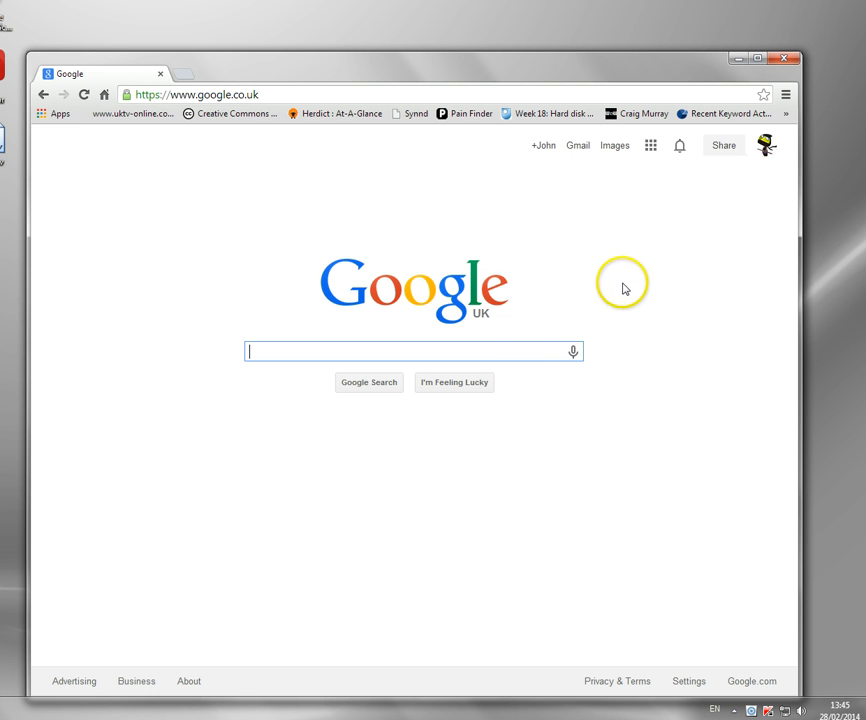
pyautogui.moveTo(618, 288)
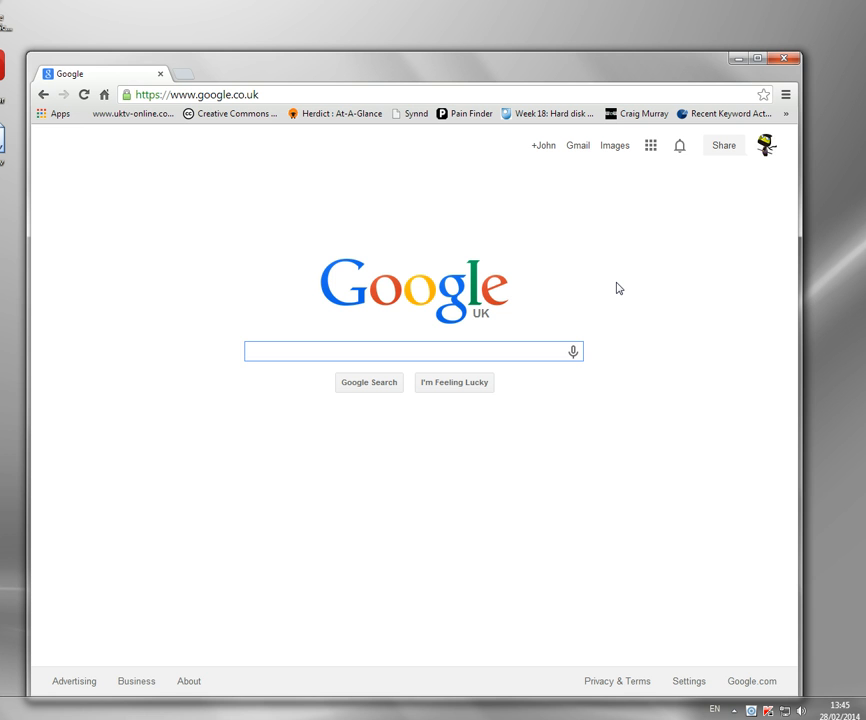
pyautogui.click(414, 351)
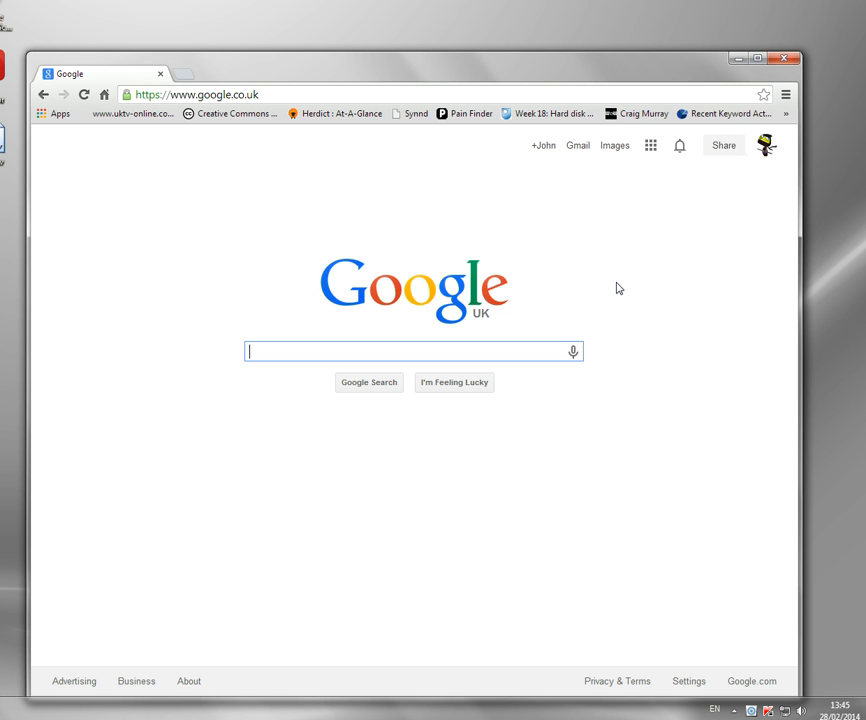
pyautogui.moveTo(206, 102)
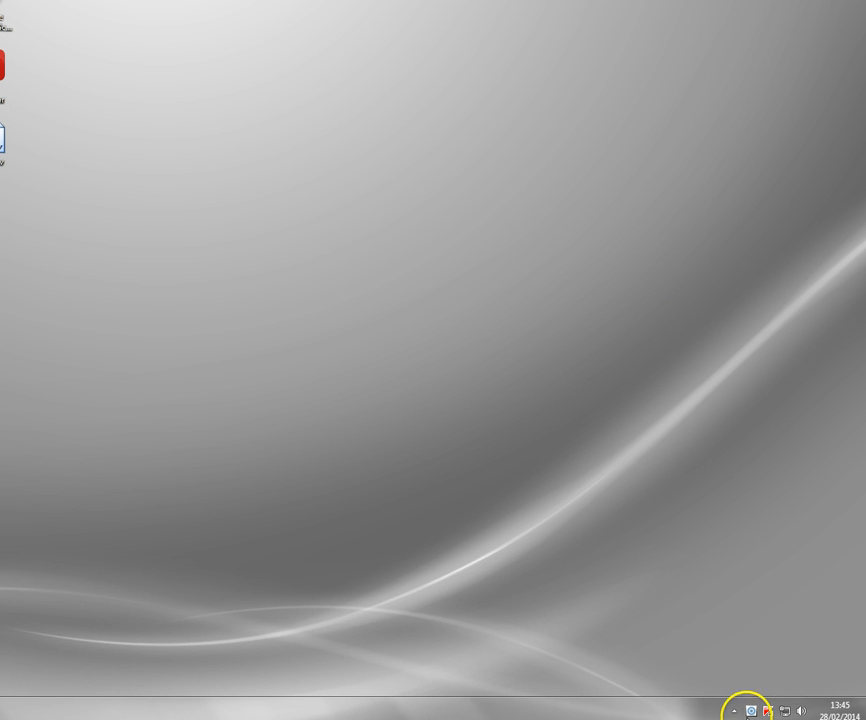
# - Open OverPlay VPN from the hidden tray icons and close the NVIDIA Control Panel
pyautogui.click(744, 707)
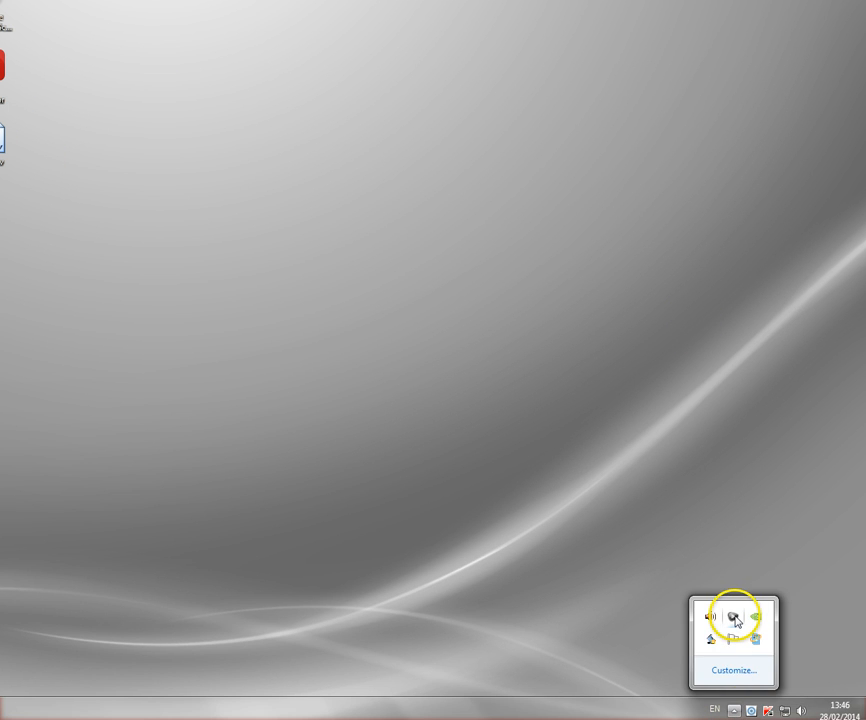
pyautogui.click(733, 617)
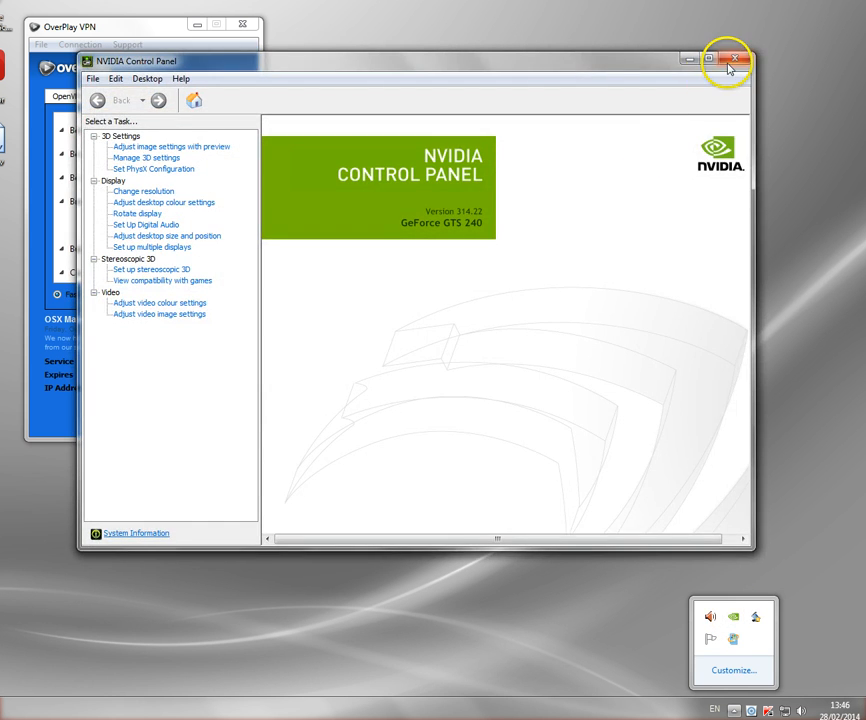
pyautogui.click(732, 59)
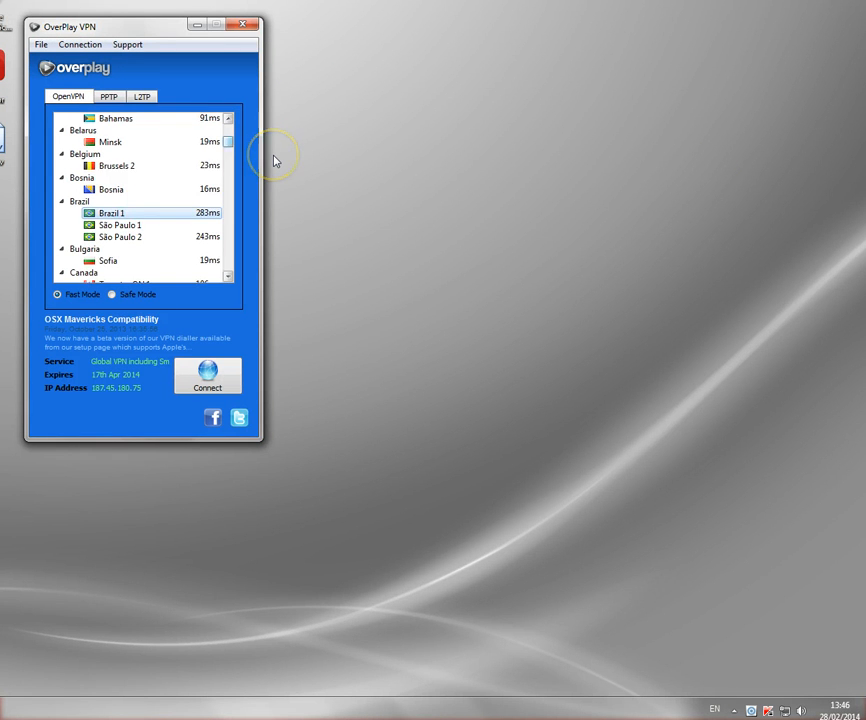
# - Scroll the OpenVPN server list and select Brazil 1 to connect
pyautogui.scroll(-3)
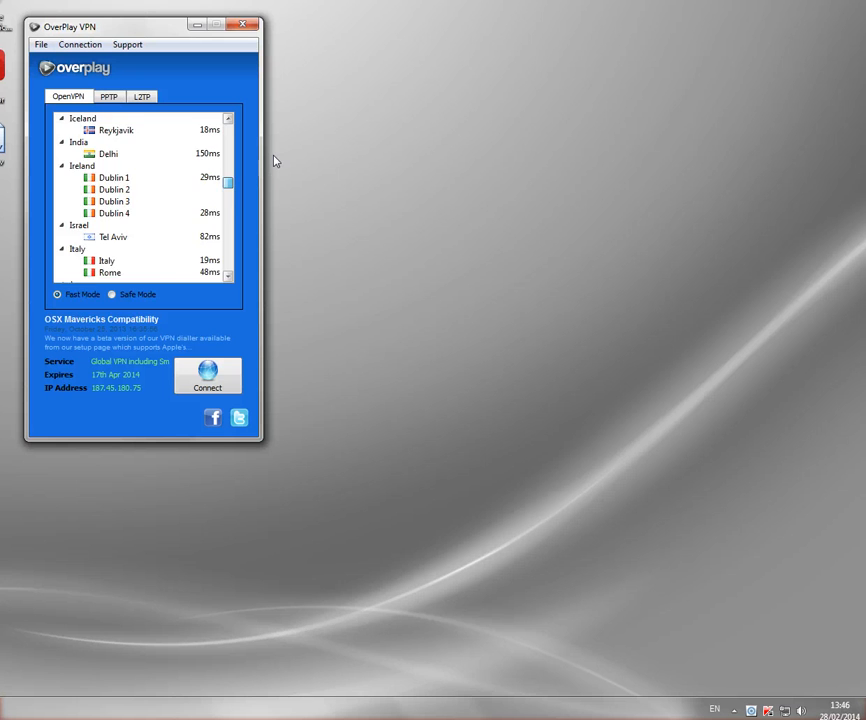
pyautogui.click(228, 118)
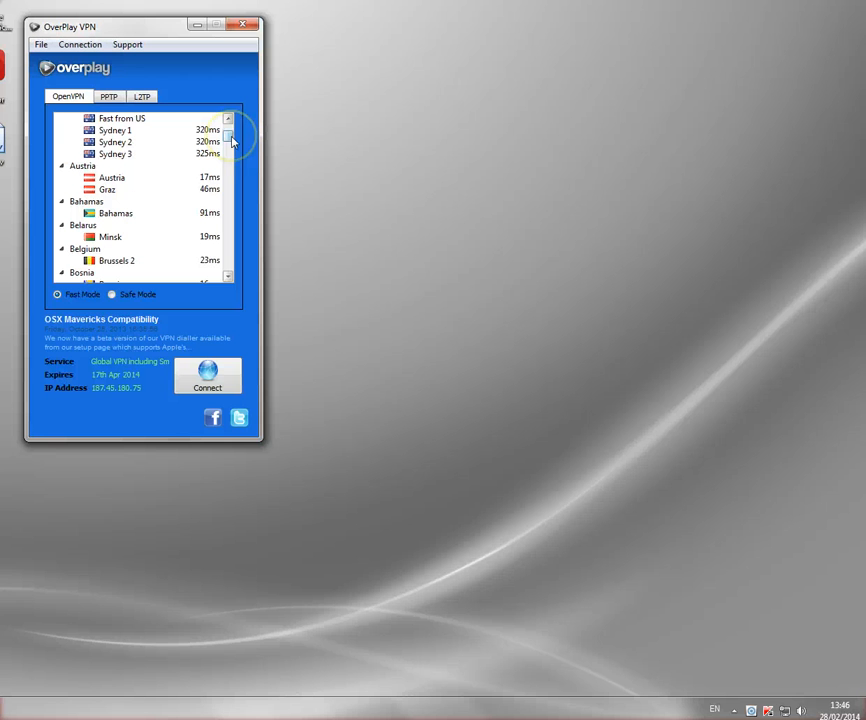
pyautogui.scroll(-3)
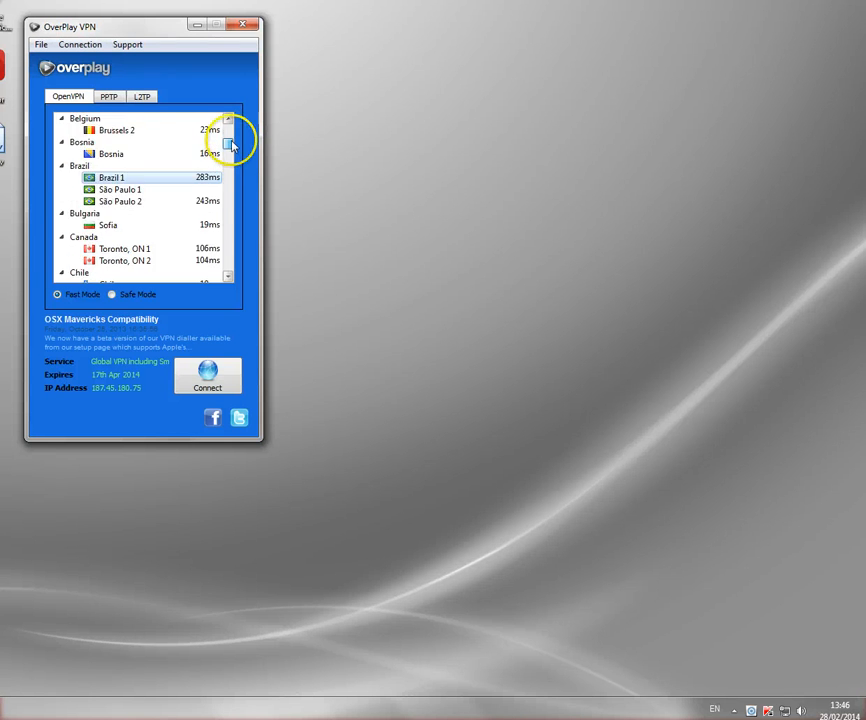
pyautogui.click(229, 133)
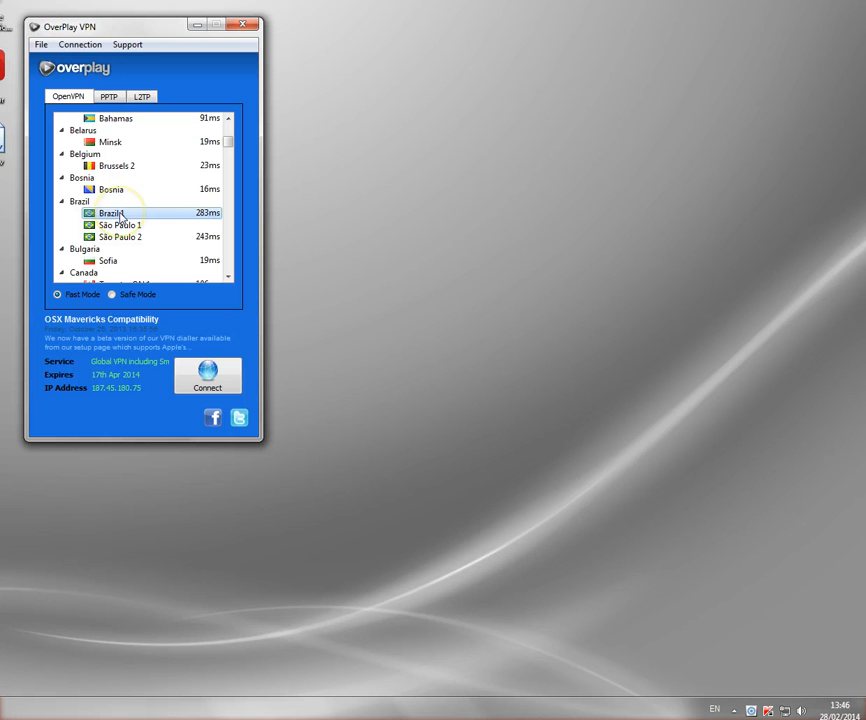
pyautogui.click(111, 213)
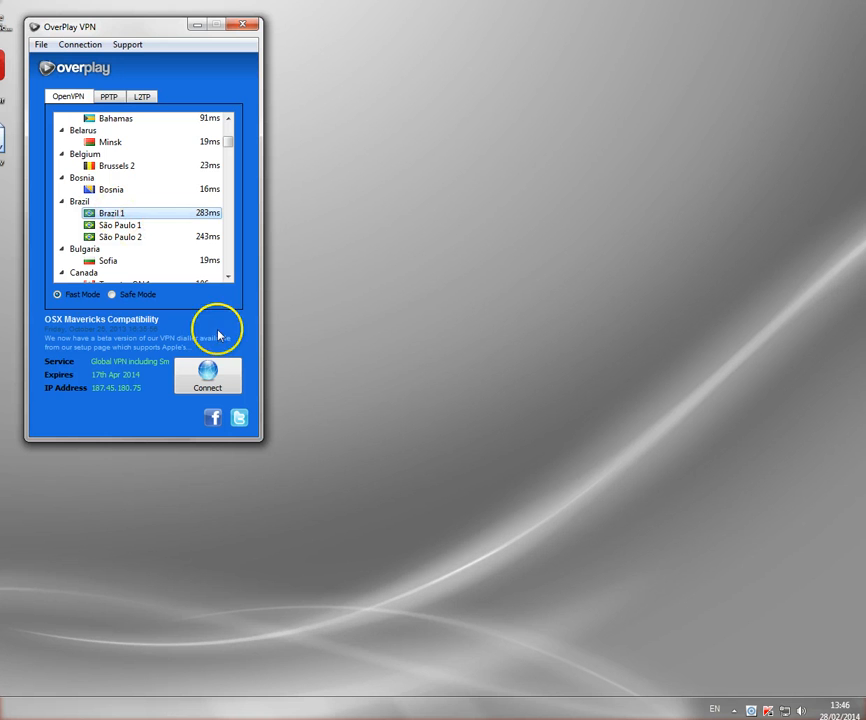
pyautogui.click(207, 387)
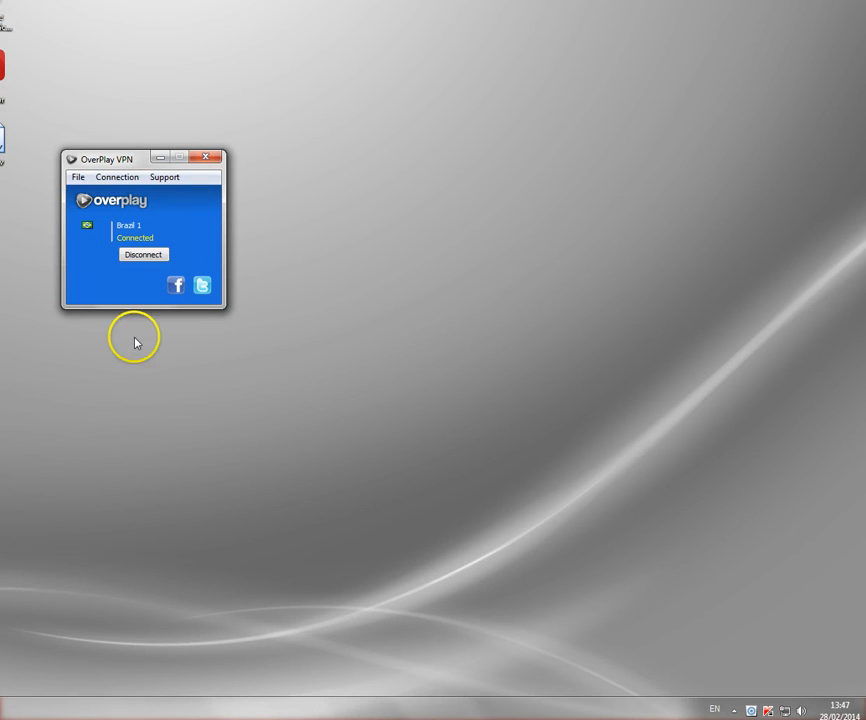
pyautogui.moveTo(228, 358)
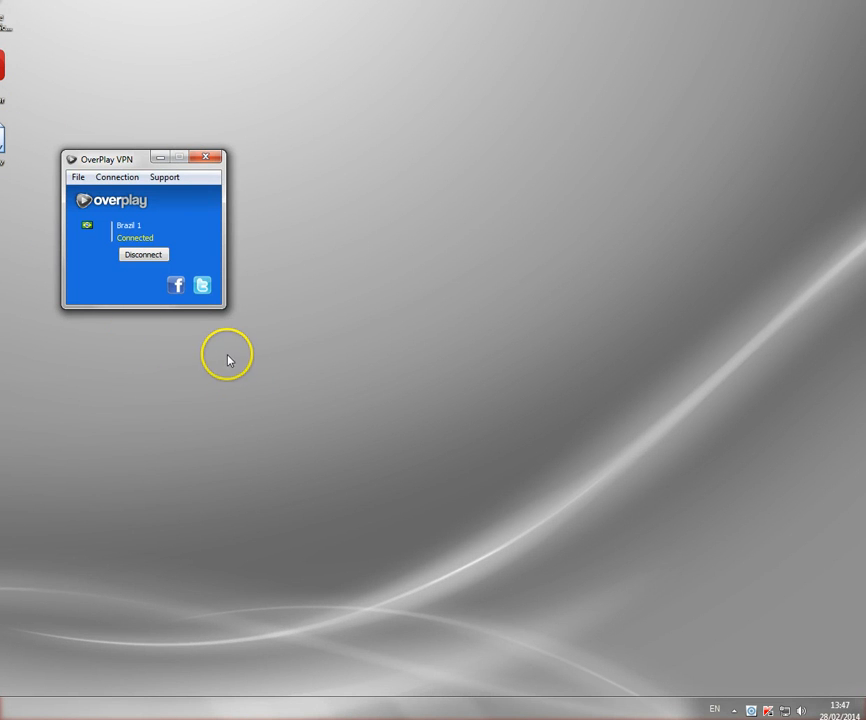
# - Once Brazil 1 shows Connected, bring up Google Brasil (google.com.br) in the browser
pyautogui.click(173, 157)
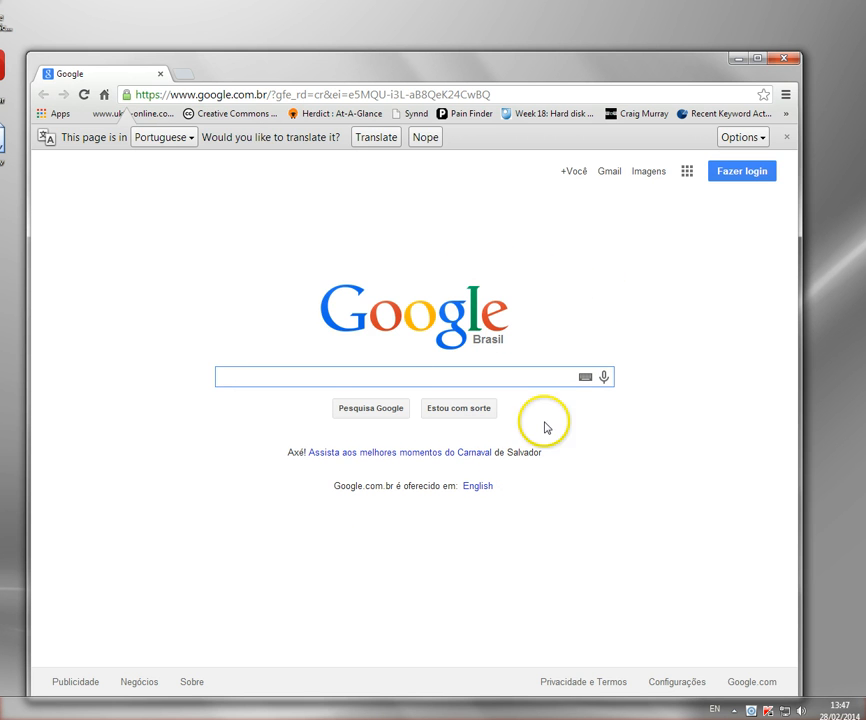
pyautogui.moveTo(716, 443)
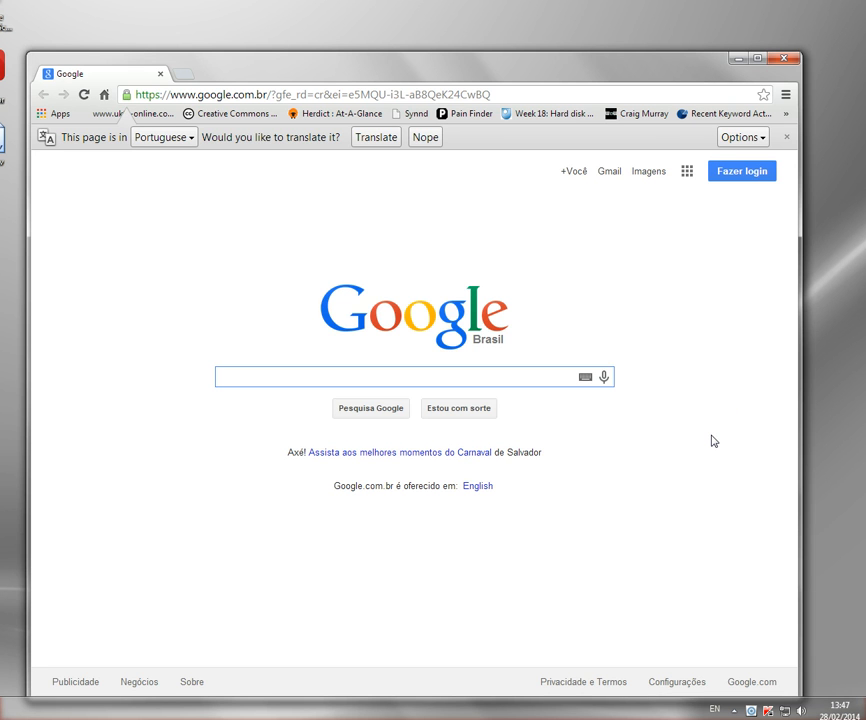
# - Look up the IP at infosniper.net and dismiss the Patos, Brazil map bubble
pyautogui.write('http://www.infosniper.net/')
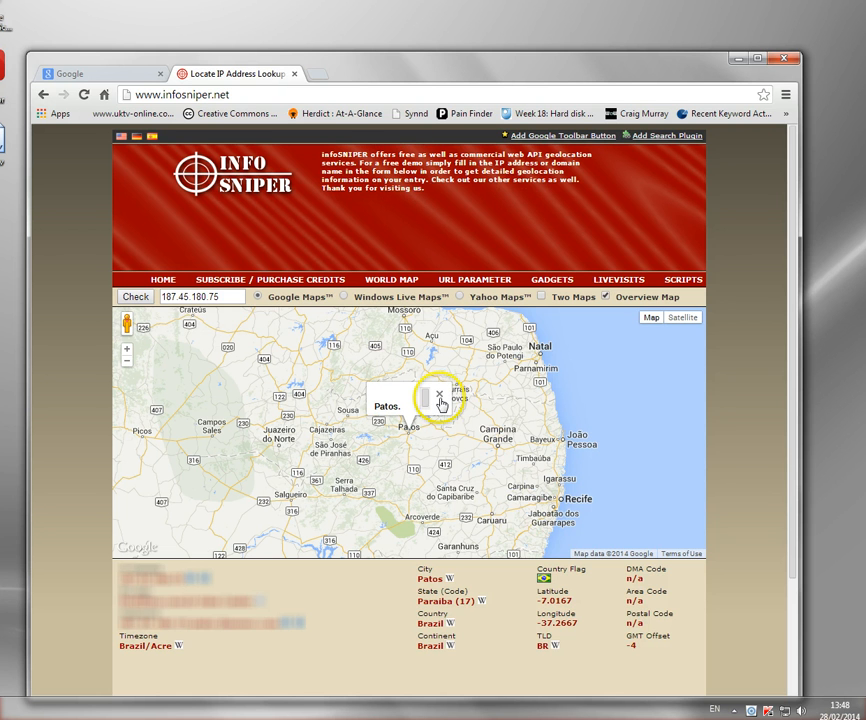
pyautogui.click(438, 394)
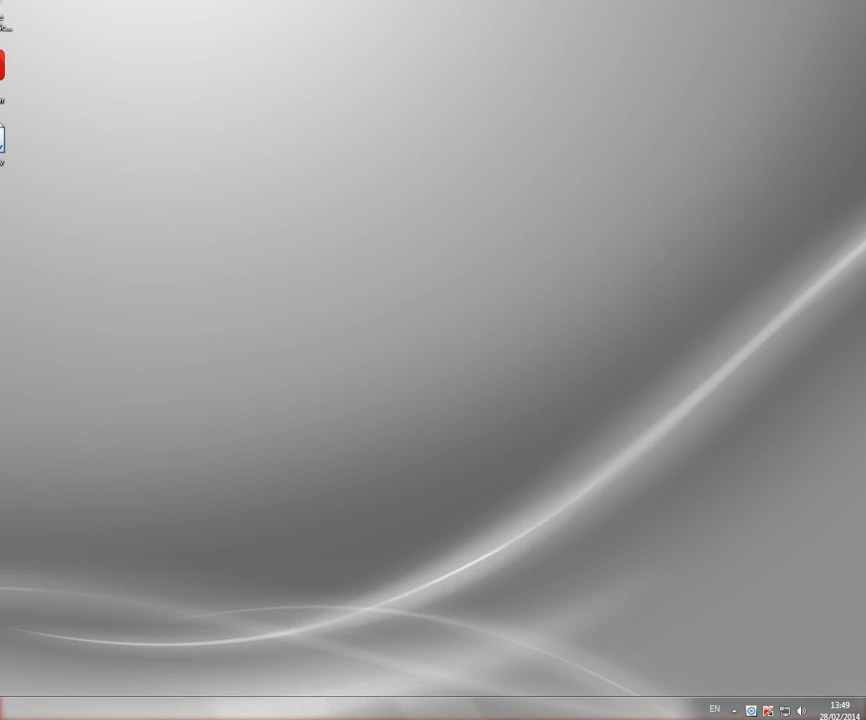
# - Reopen OverPlay from the tray and scroll the server list to Japan, Korea and Latvia
pyautogui.click(733, 710)
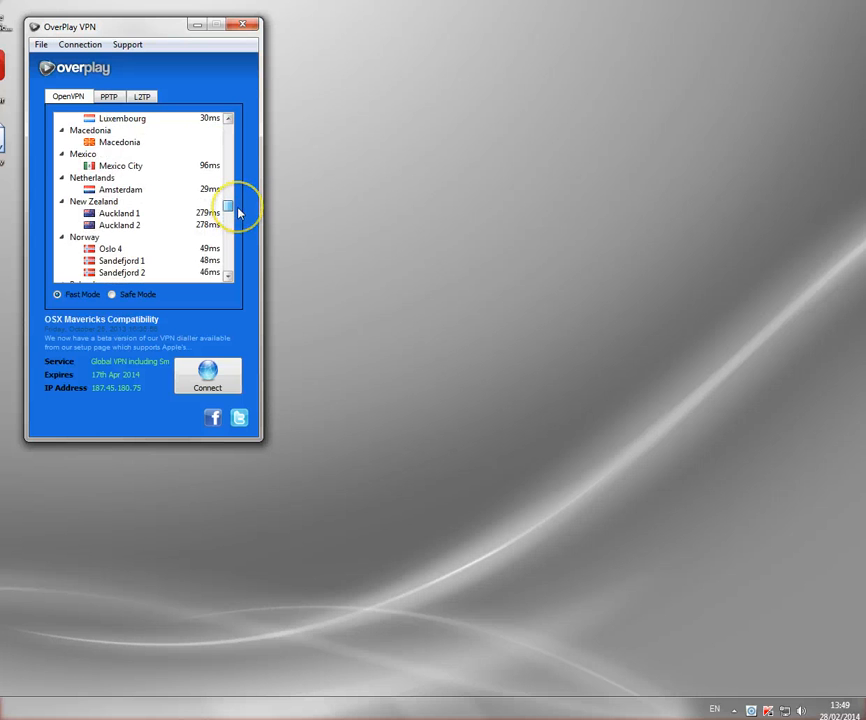
pyautogui.scroll(-3)
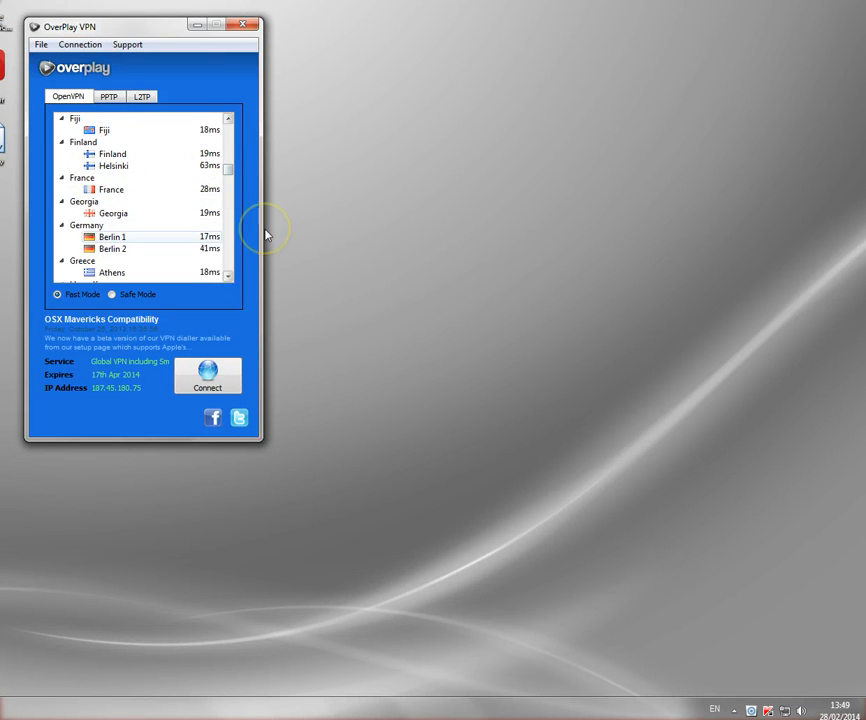
pyautogui.scroll(-3)
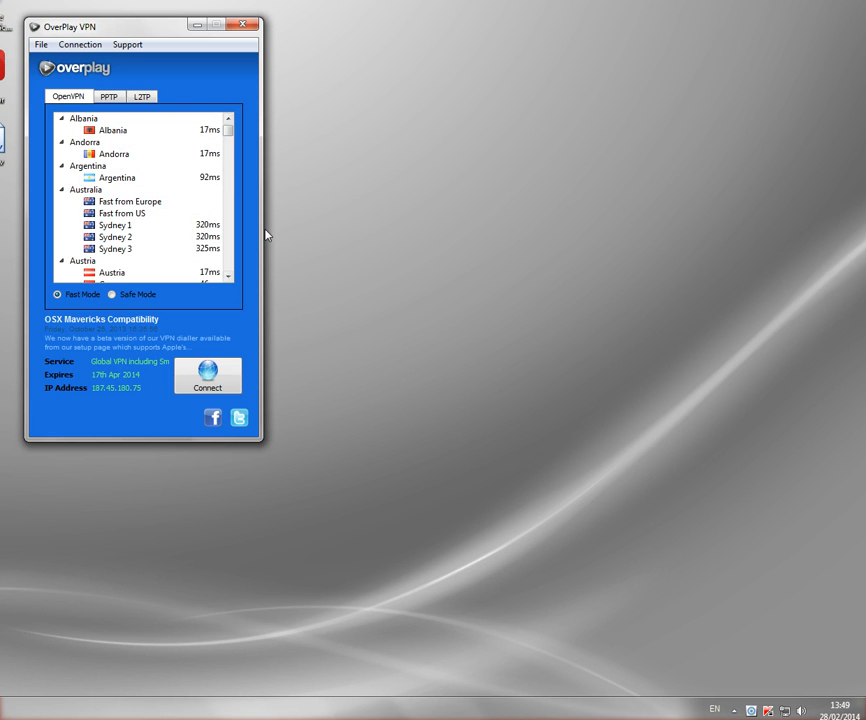
pyautogui.moveTo(354, 268)
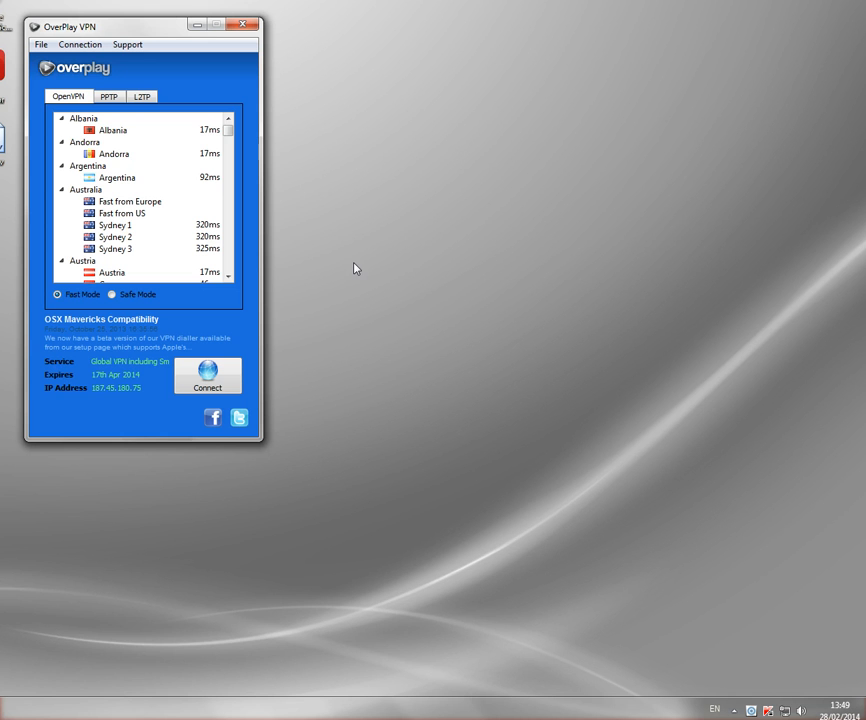
pyautogui.moveTo(316, 225)
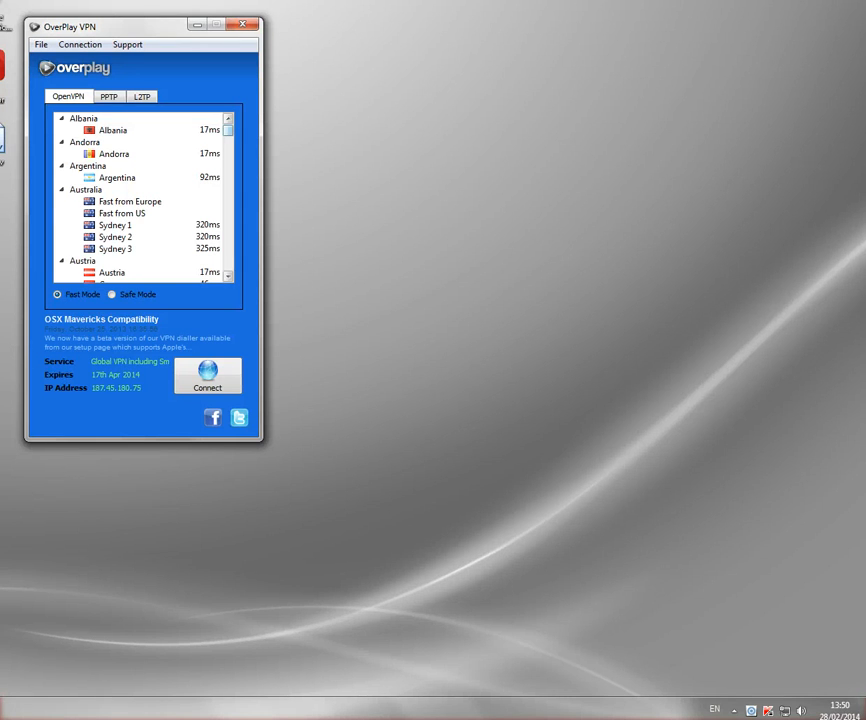
pyautogui.scroll(-3)
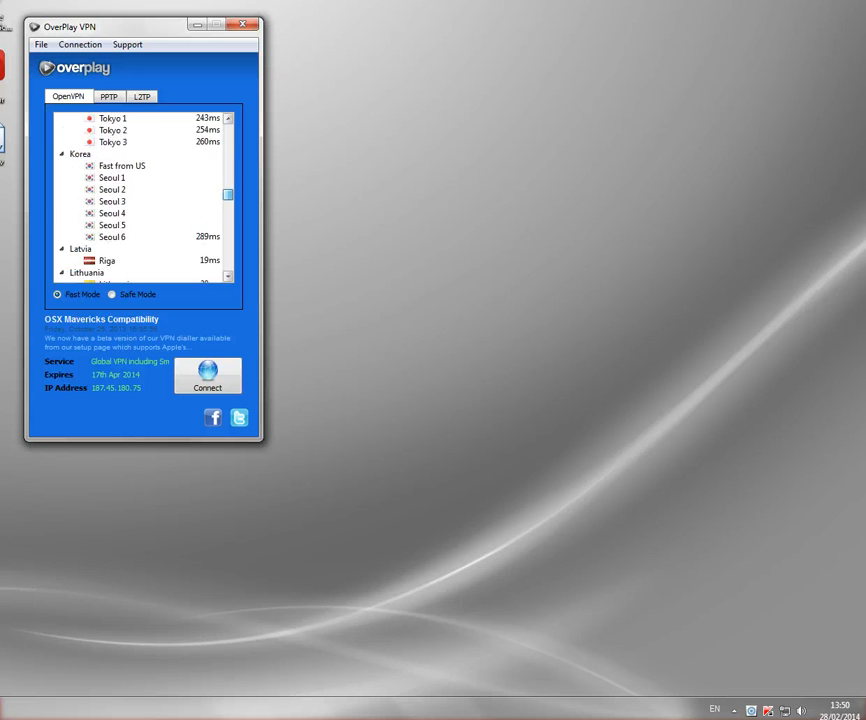